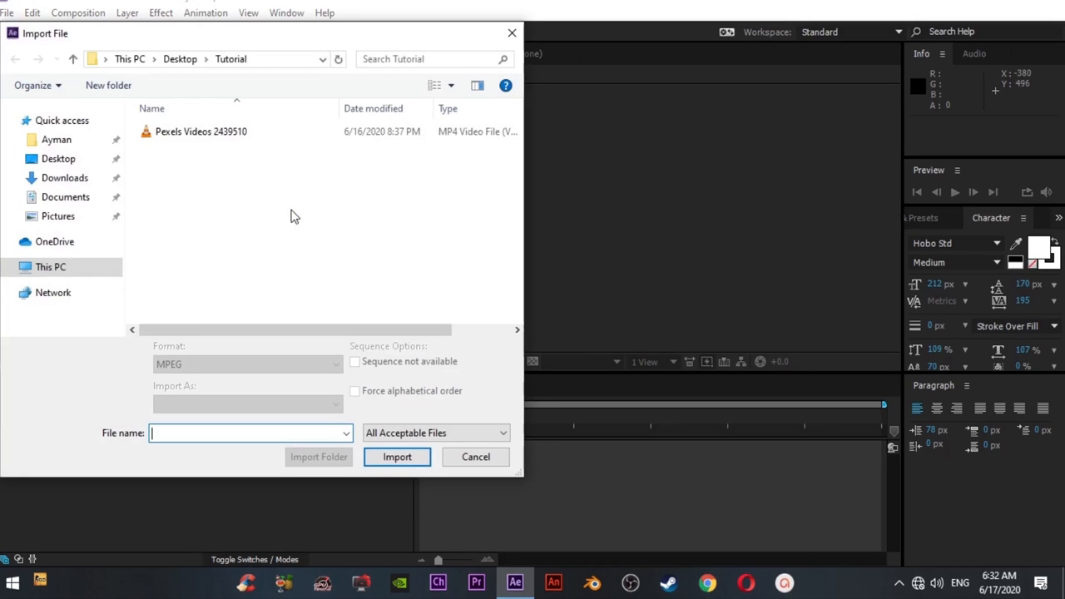
Import the Pexels beach wave clip and create a new composition from it.
click(396, 456)
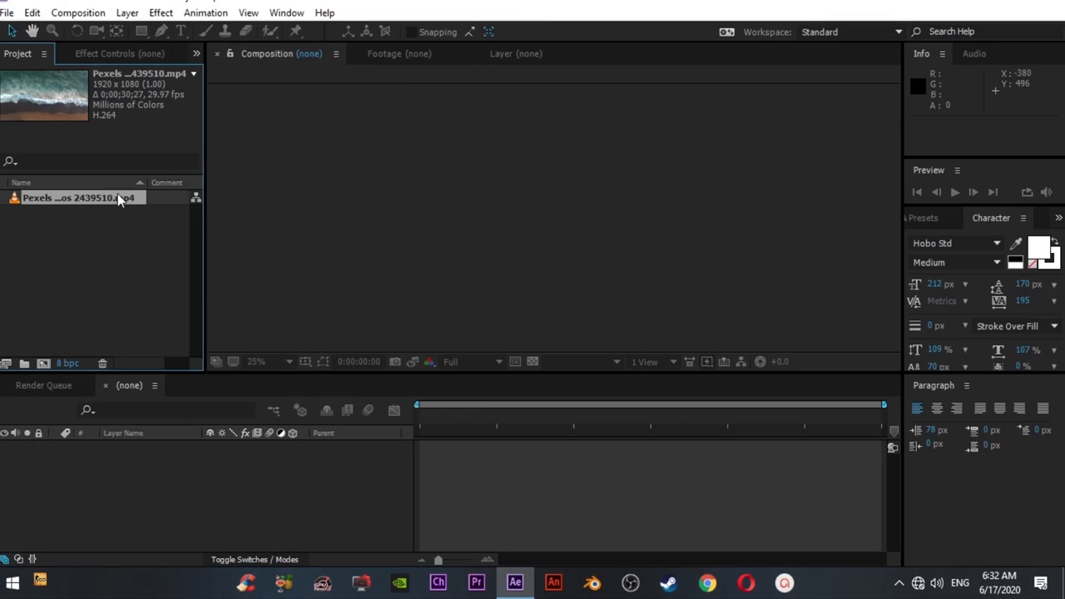
drag(80, 197, 649, 446)
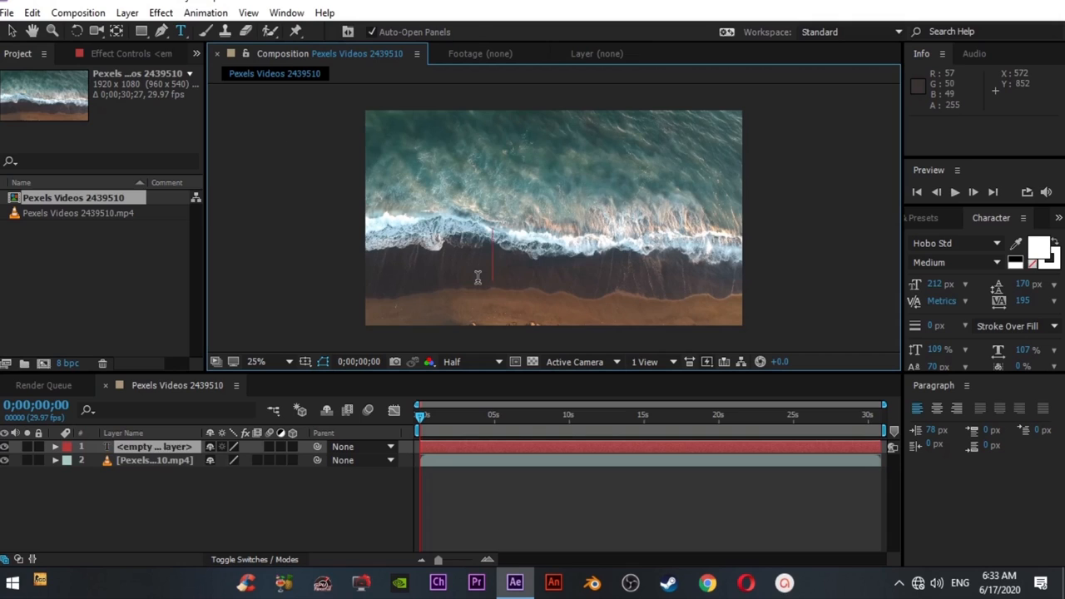
Type 'pixclue', move it onto the sand below the waves, and set the font to Javanese Text.
text(pixclue)
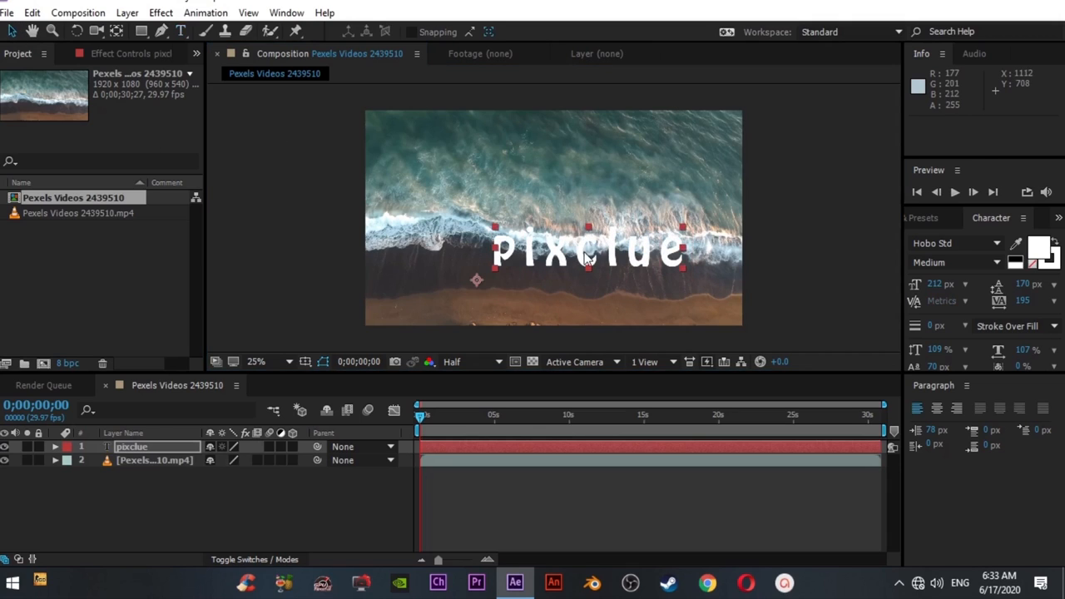
drag(591, 250, 565, 283)
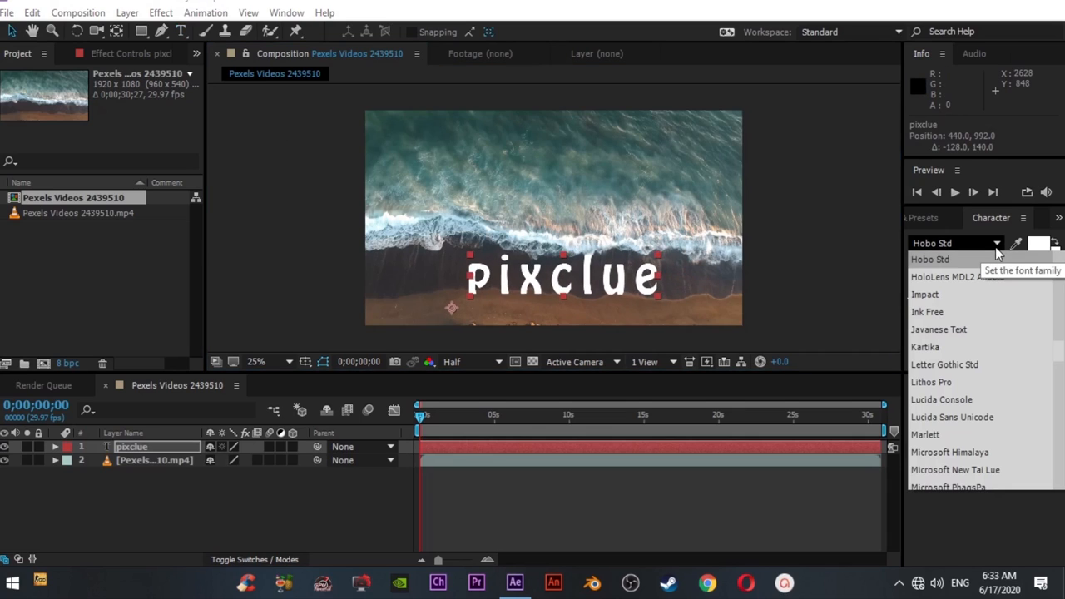
mouse_move(962, 319)
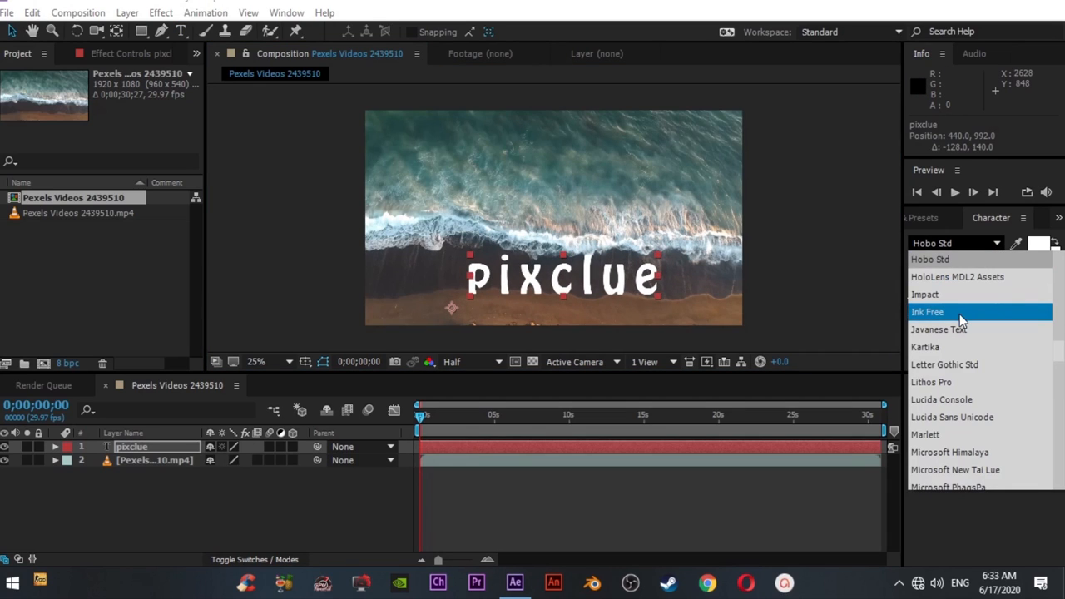
click(939, 329)
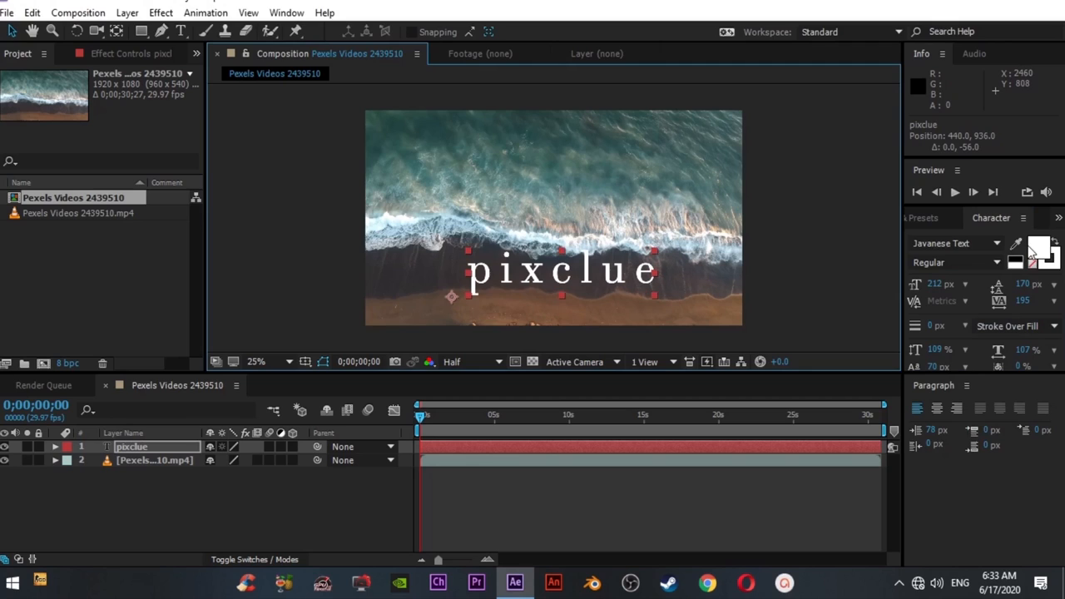
Recolour the pixclue text to peach (E0A373) via the Character fill swatch.
click(1028, 256)
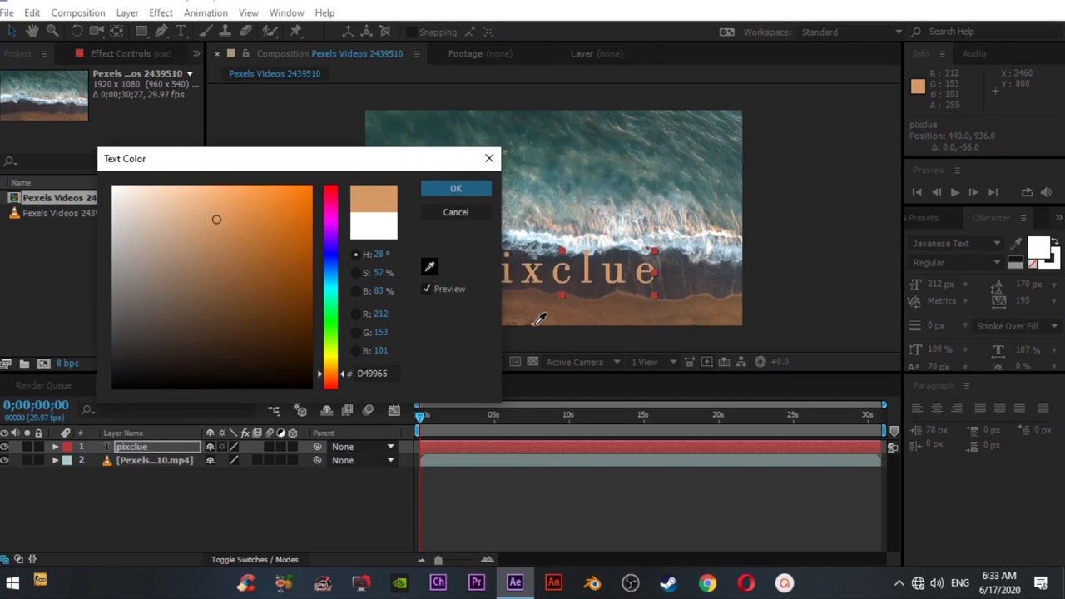
click(210, 210)
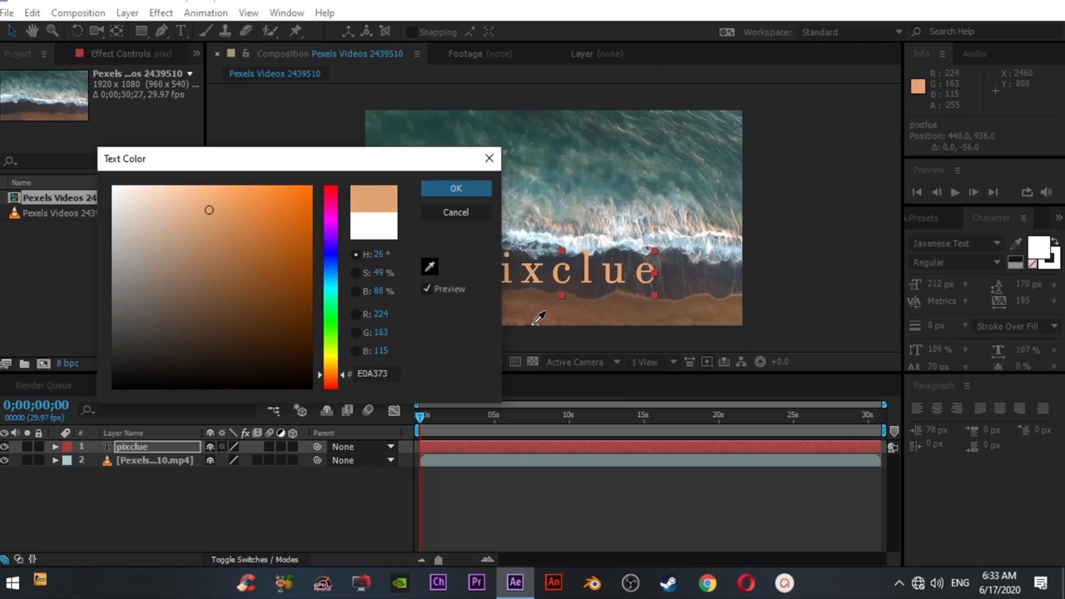
click(456, 188)
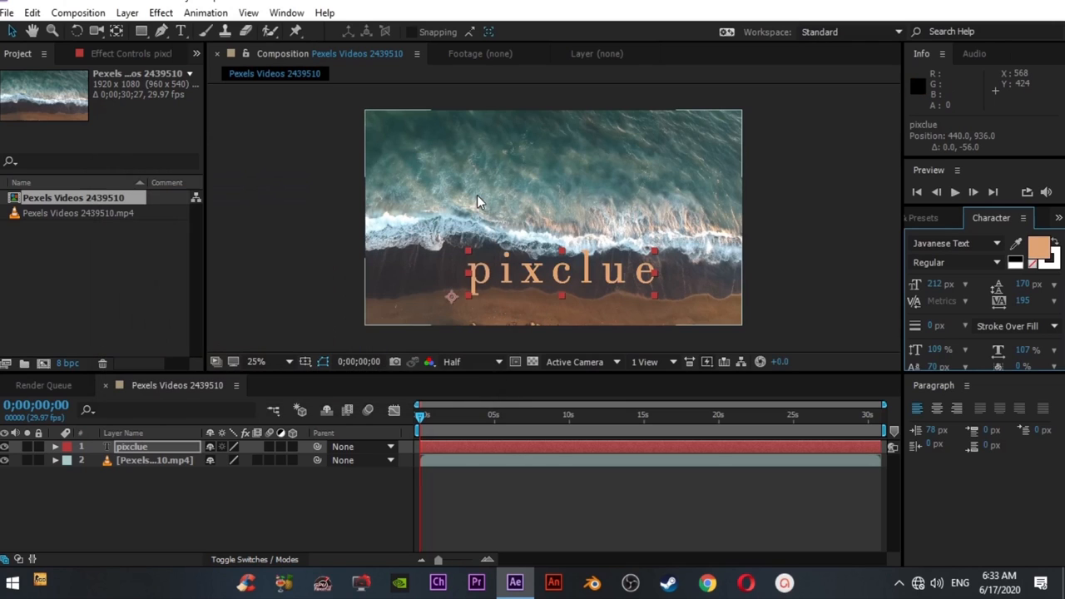
mouse_move(479, 247)
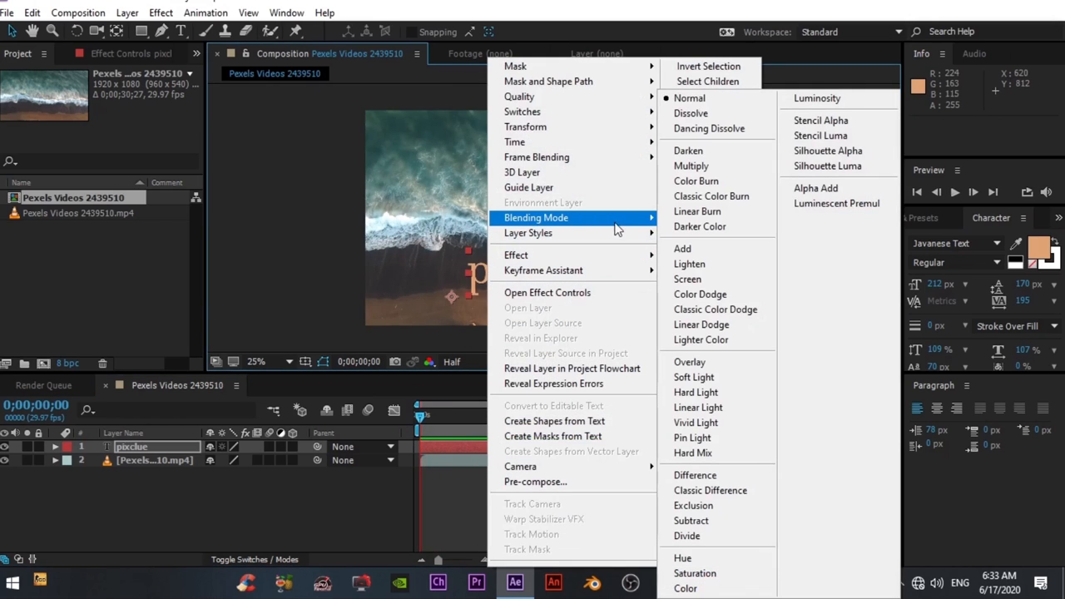
mouse_move(696, 377)
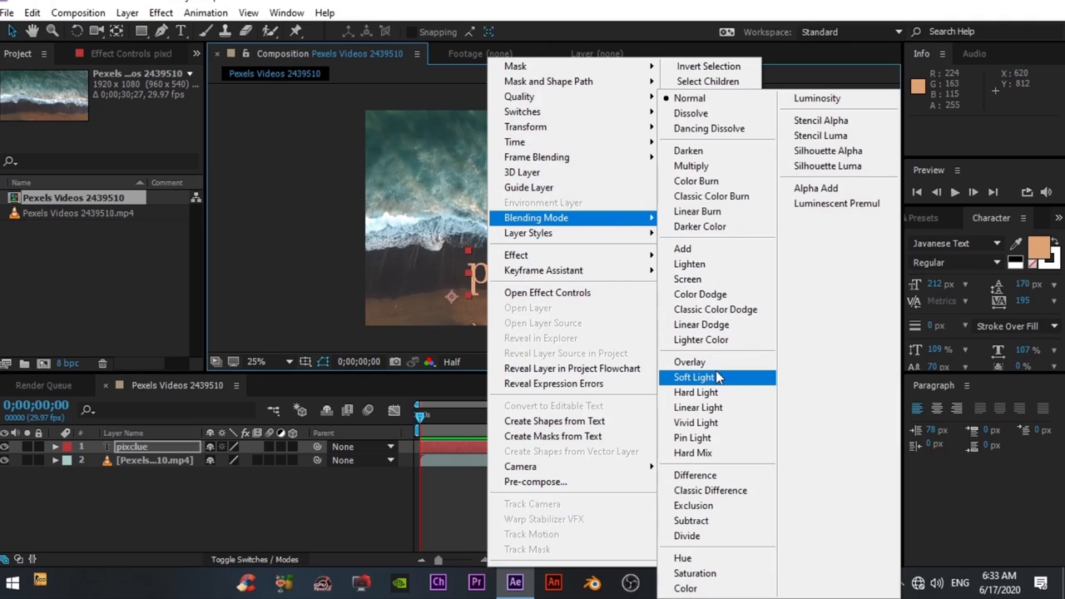
Set the text layer's blending mode to Soft Light and nudge pixclue into place.
click(696, 376)
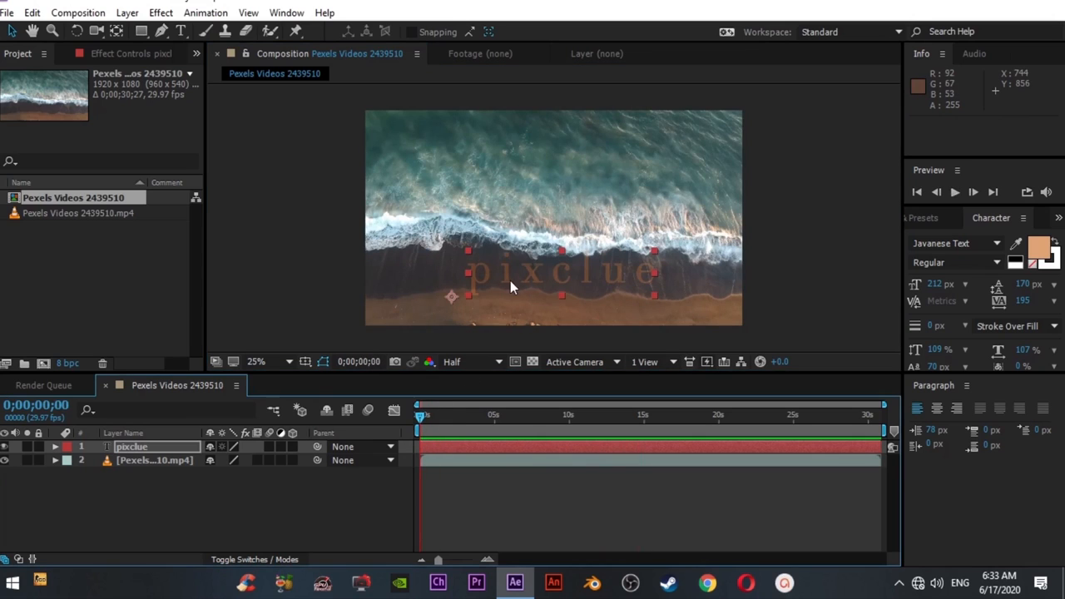
drag(513, 287, 509, 280)
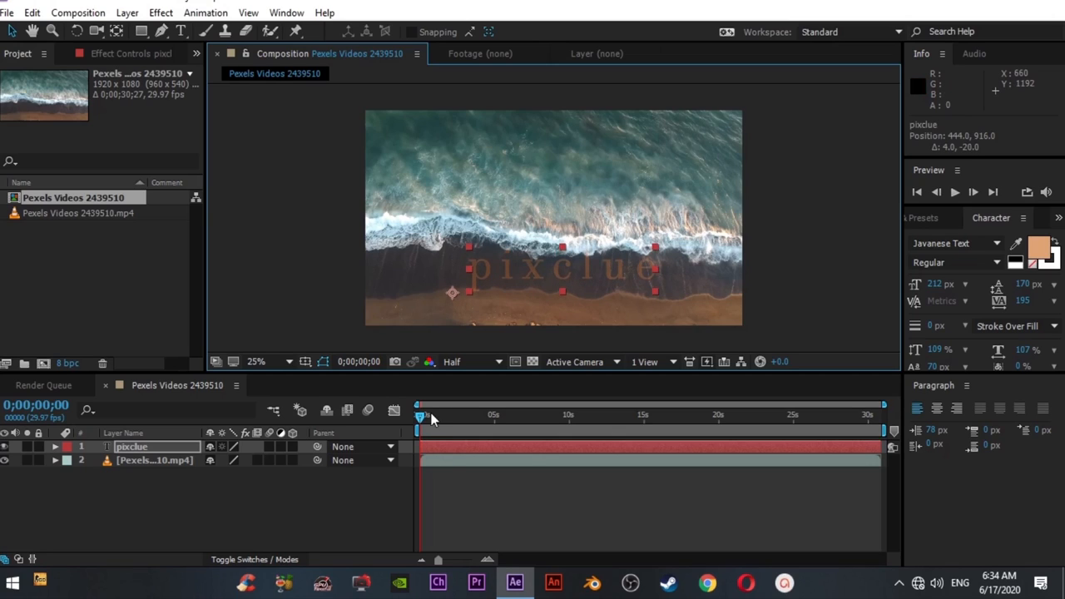
drag(566, 268, 566, 275)
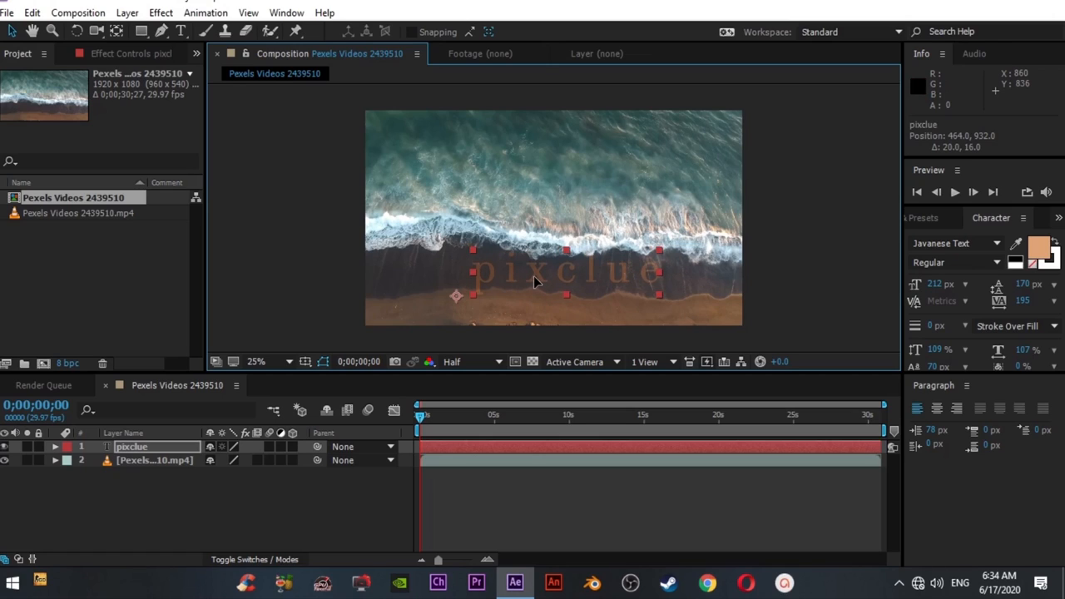
mouse_move(606, 292)
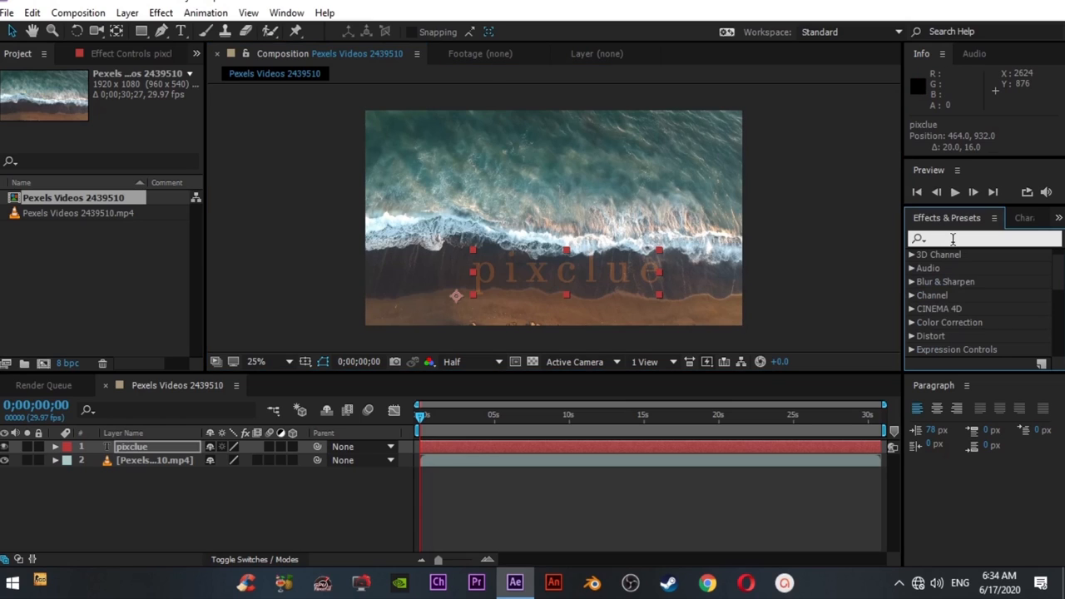
Apply Block Dissolve to the text layer and expand its settings in the timeline.
text(dissol)
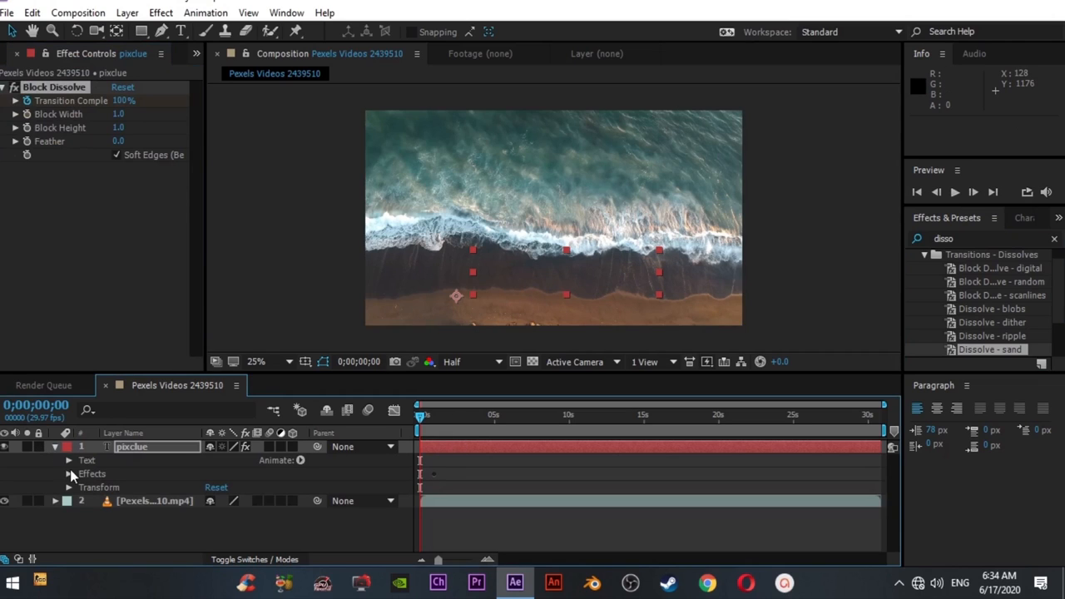
click(70, 472)
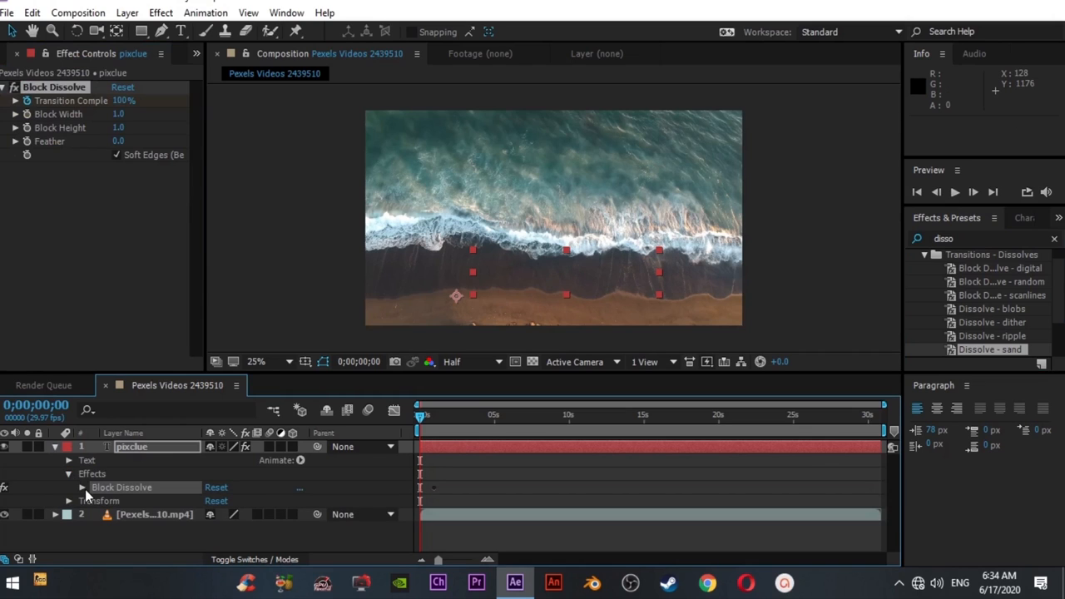
click(82, 486)
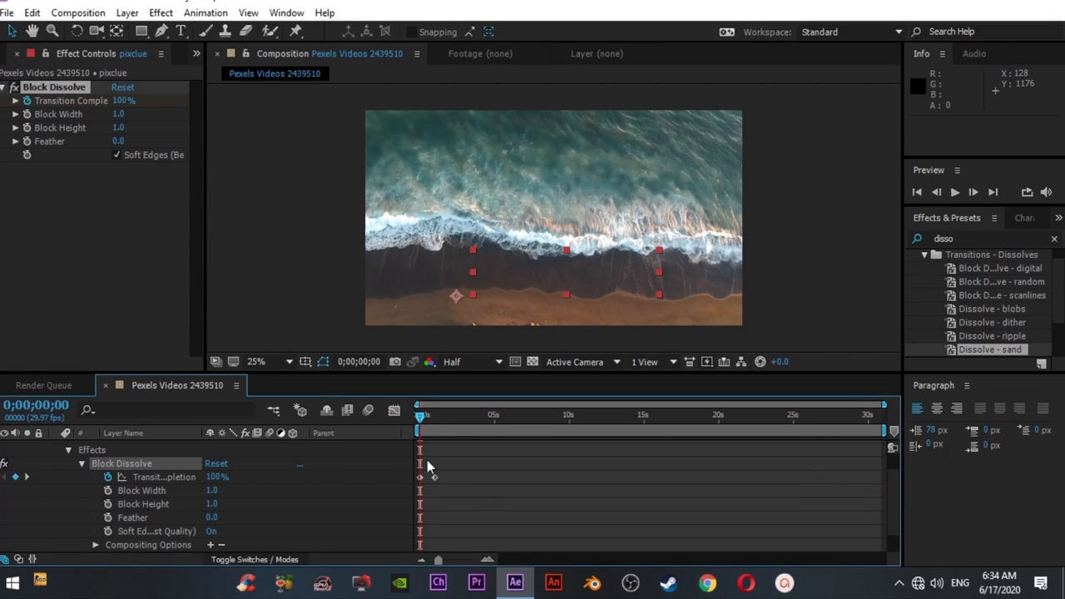
Keyframe Transition Completion at 0 s and around 15 s so pixclue dissolves with the waves.
drag(419, 412, 433, 412)
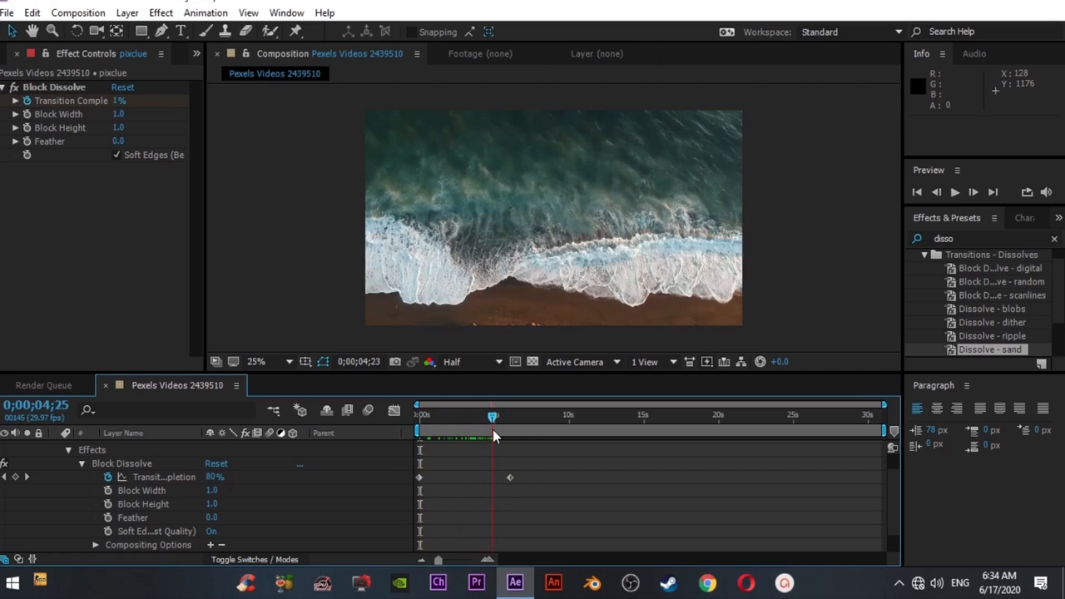
drag(493, 416, 525, 416)
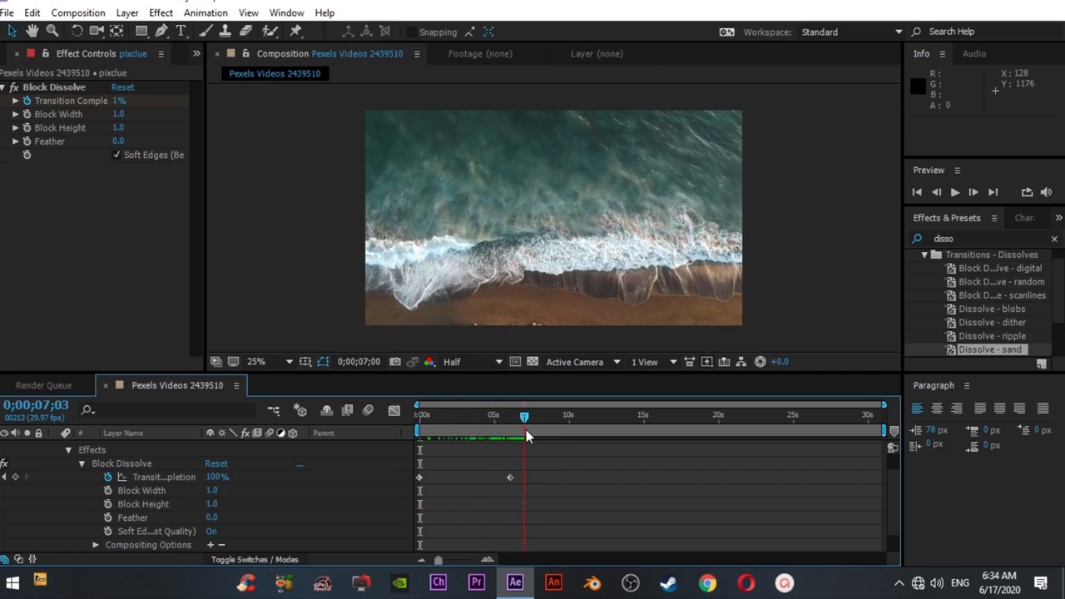
drag(524, 416, 568, 416)
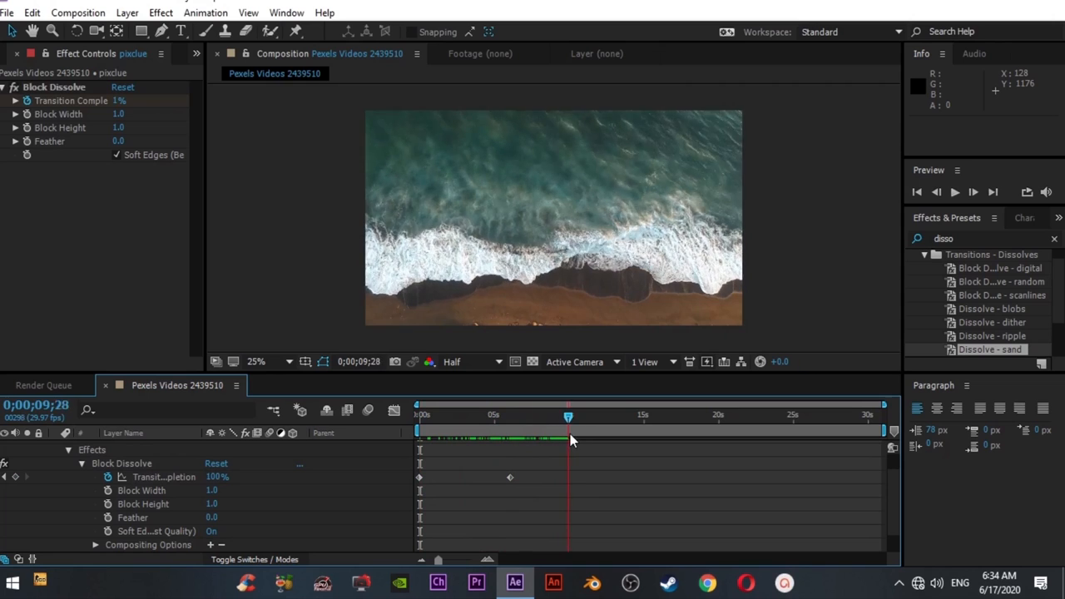
click(644, 416)
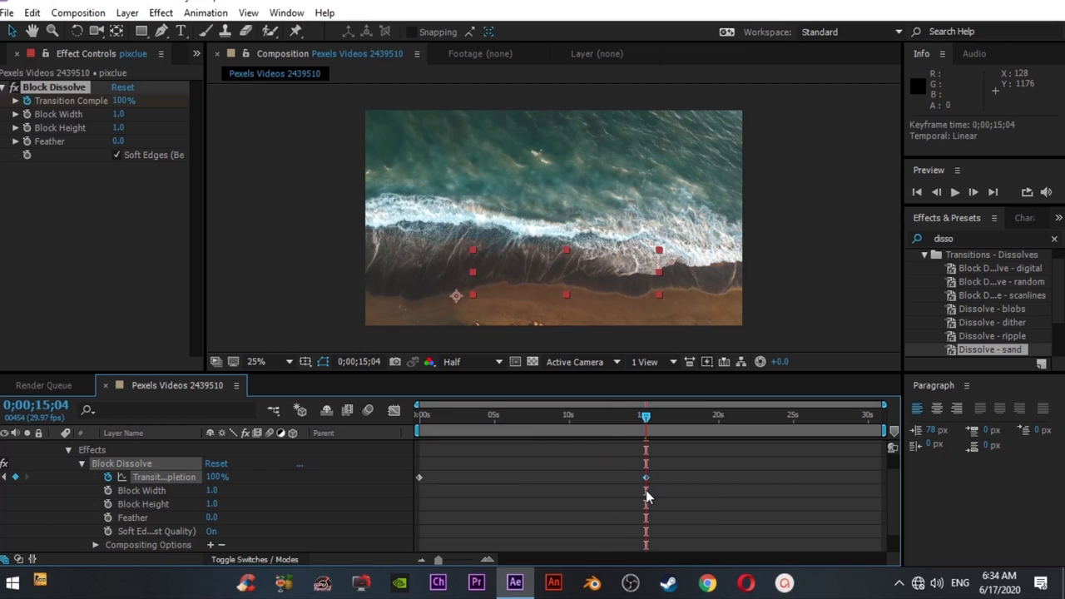
Scrub through to check the dissolve timing, collapse the layer and zoom the viewer to 50%.
drag(646, 415, 429, 414)
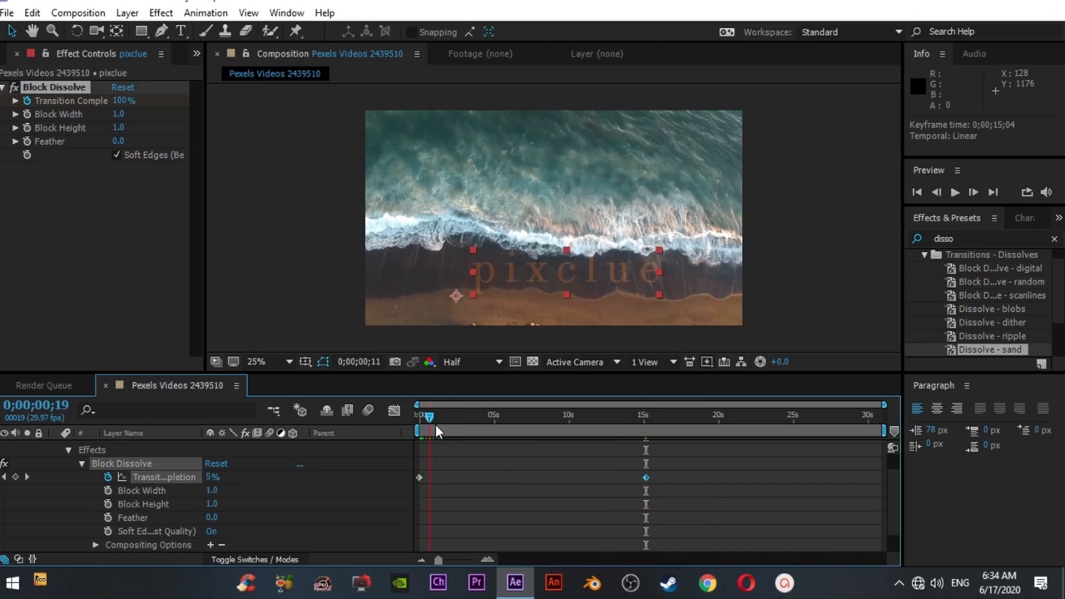
drag(429, 415, 510, 414)
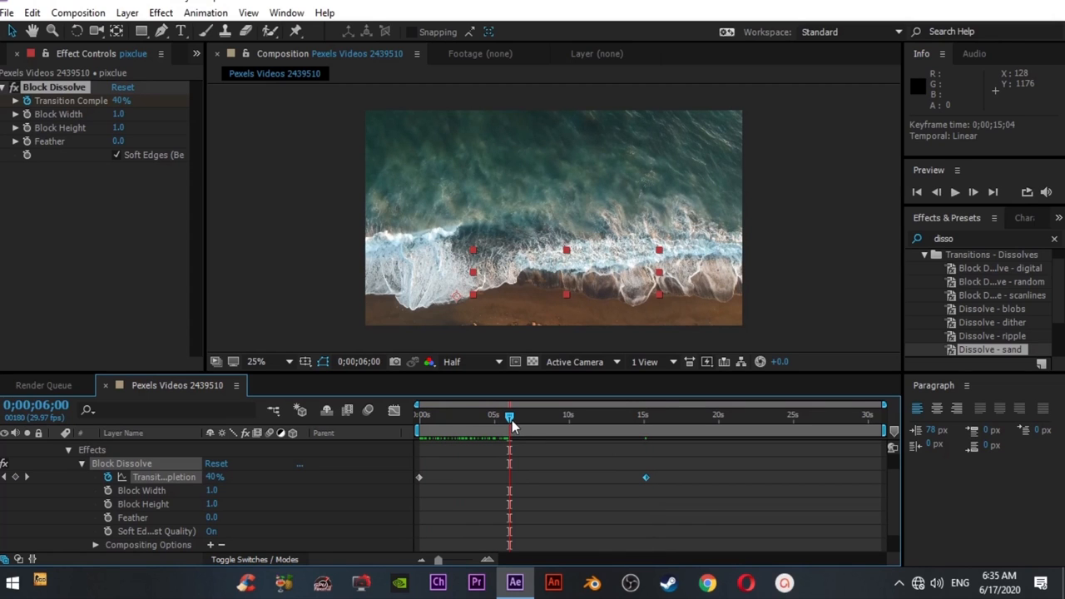
drag(510, 417, 521, 416)
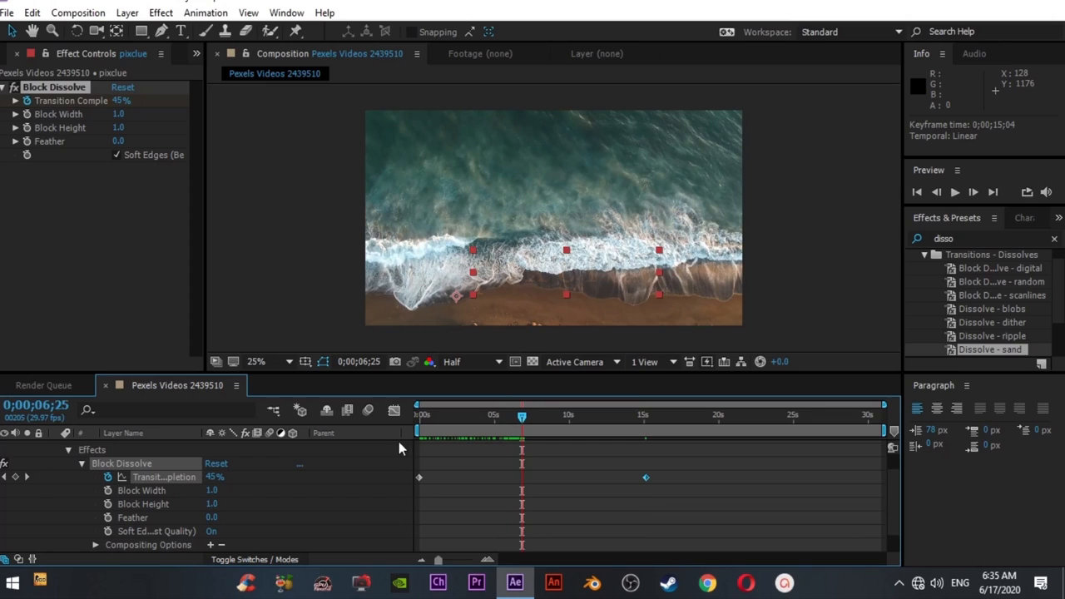
double_click(215, 476)
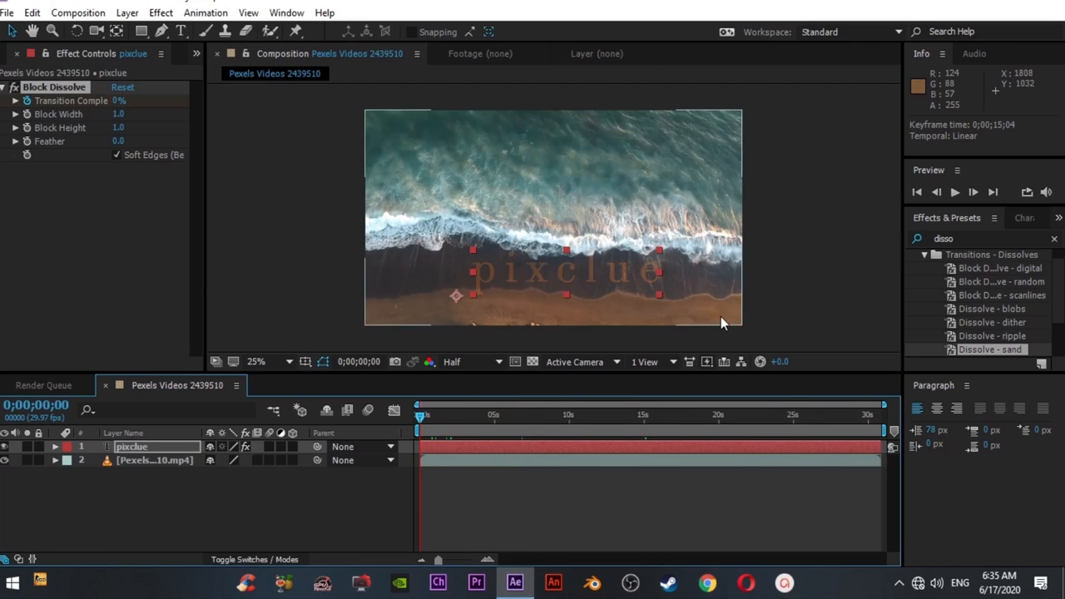
click(257, 361)
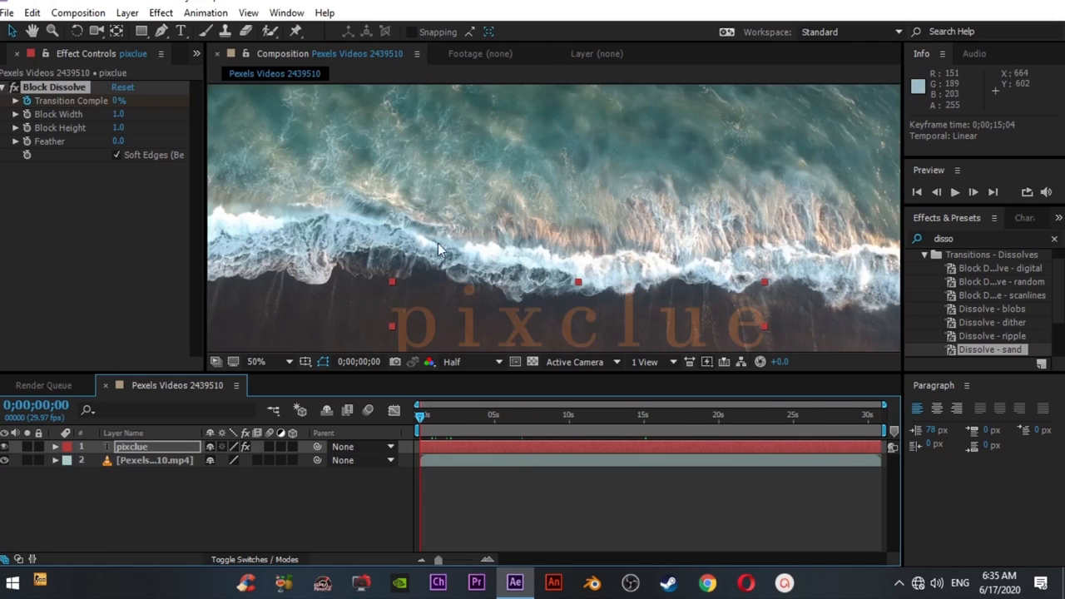